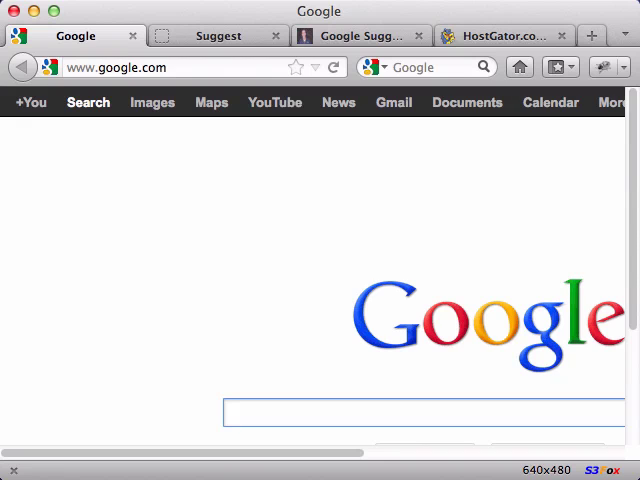
- Type 'digital camera' into Google Search and browse its autocomplete suggestions
{"action": "type", "text": "digital"}
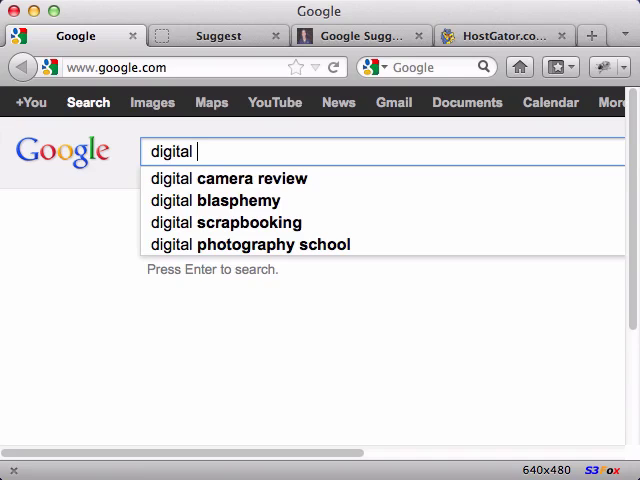
{"action": "type", "text": "camera review"}
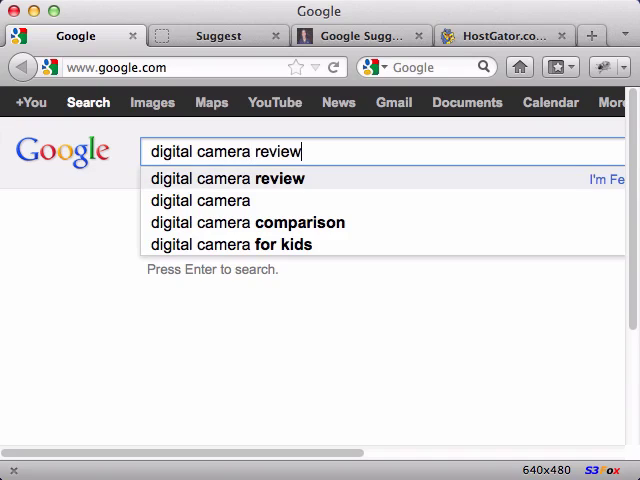
- Search the 'digital camera review' and 'for kids' suggestions, then preview 'digital camera b' suggestions
{"action": "left_click", "coordinate": [248, 222]}
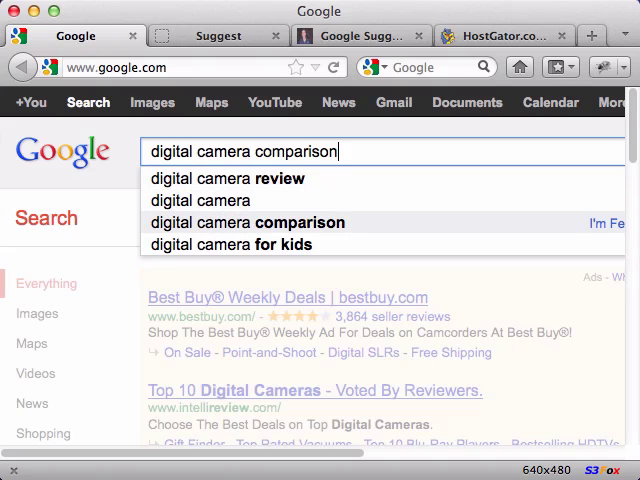
{"action": "left_click", "coordinate": [230, 245]}
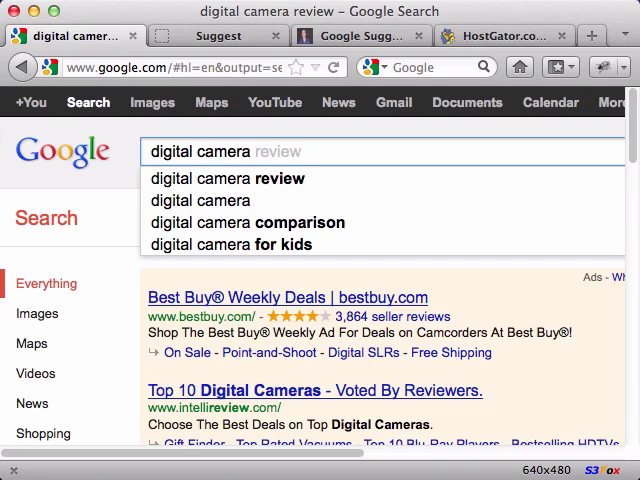
{"action": "left_click", "coordinate": [230, 244]}
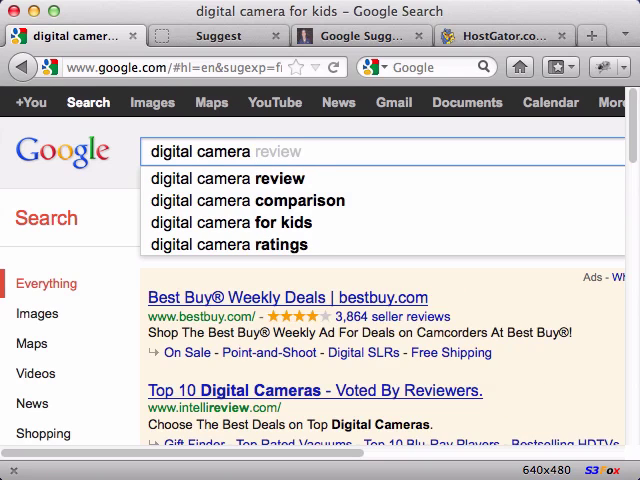
{"action": "type", "text": "a"}
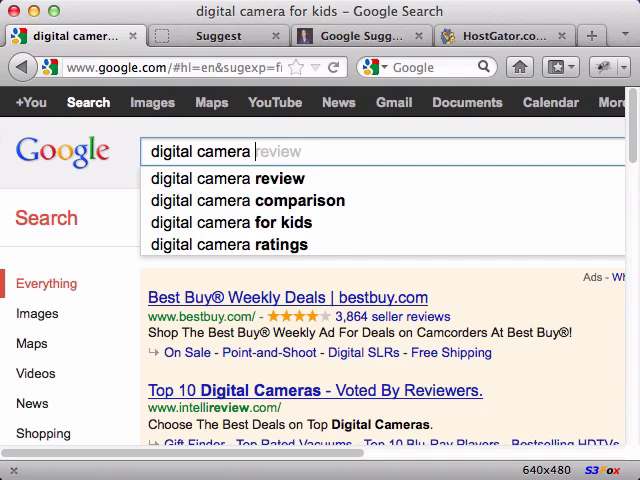
{"action": "type", "text": "b"}
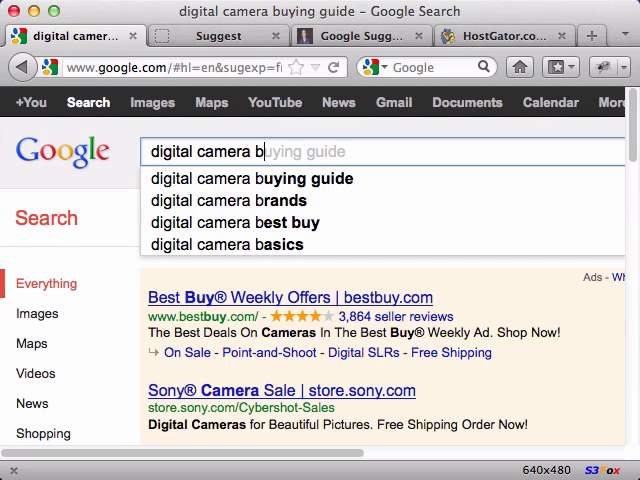
- Close the Google tab and submit 'digital camera' in Suggest, returning 89 phrases
{"action": "left_click", "coordinate": [194, 36]}
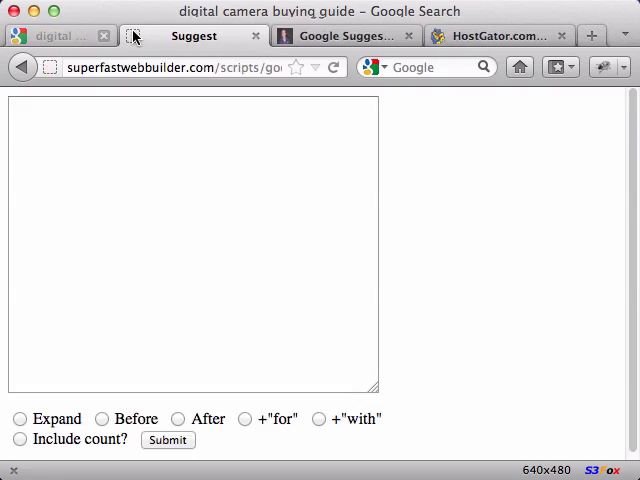
{"action": "left_click", "coordinate": [104, 36]}
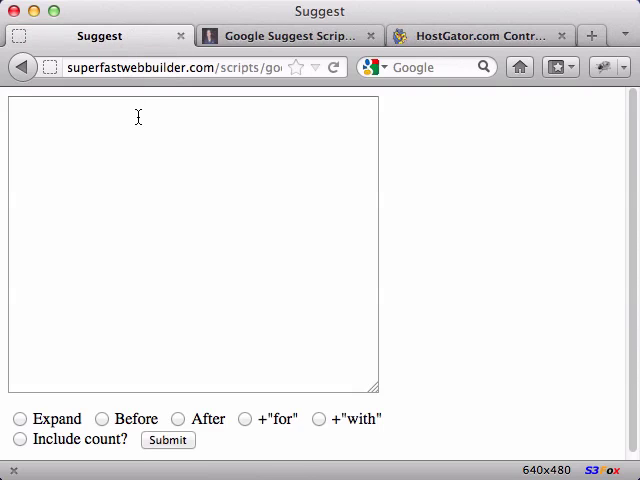
{"action": "left_click", "coordinate": [190, 240]}
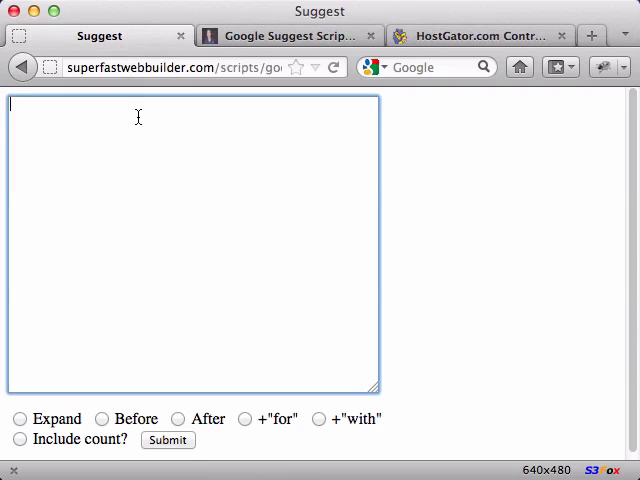
{"action": "type", "text": "digit"}
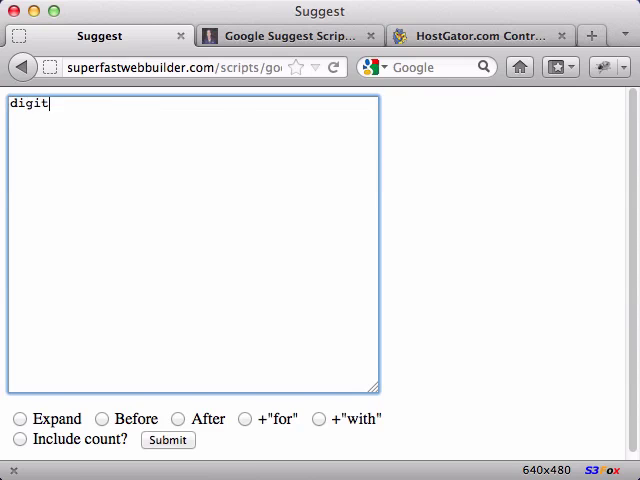
{"action": "type", "text": "al camera"}
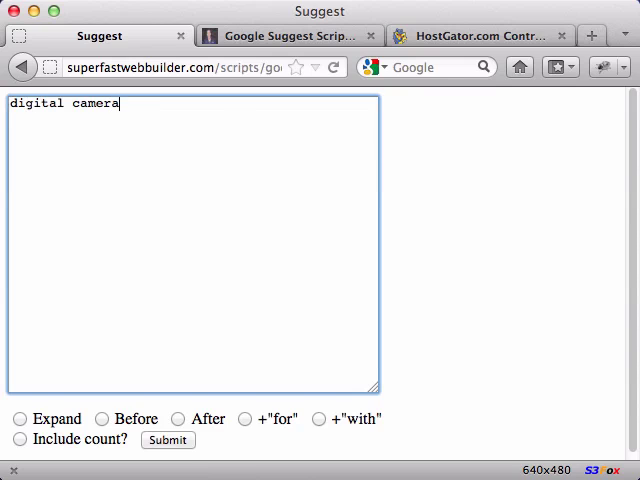
{"action": "left_click", "coordinate": [168, 440]}
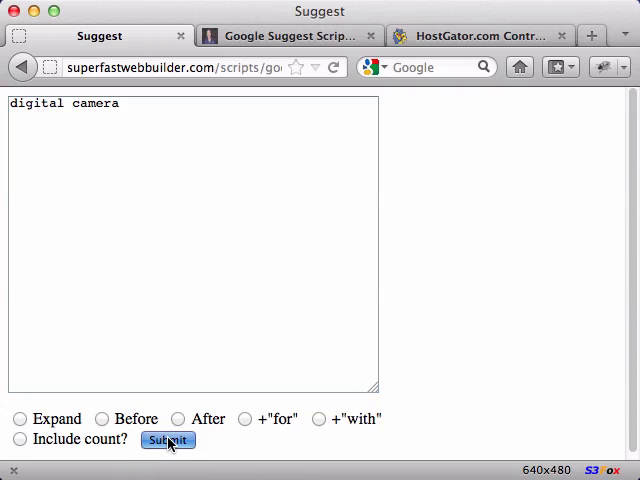
{"action": "left_click", "coordinate": [168, 440]}
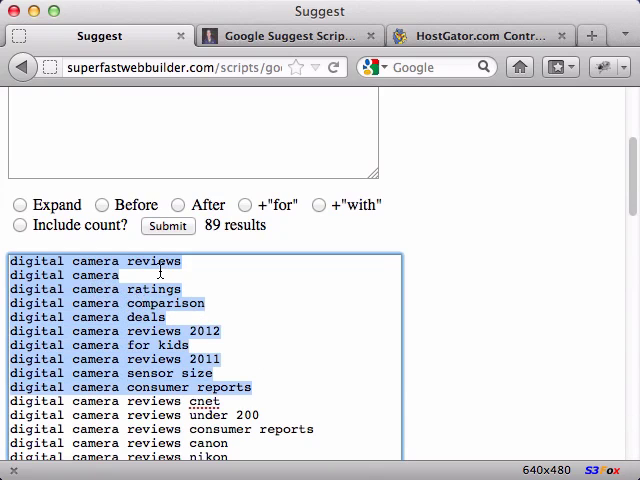
{"action": "mouse_move", "coordinate": [150, 330]}
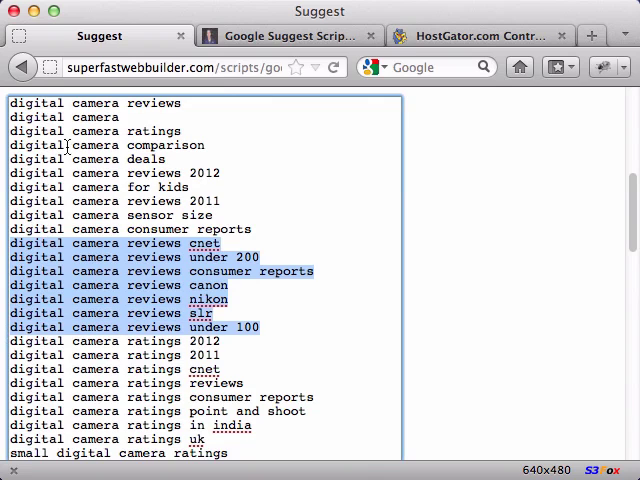
{"action": "left_click", "coordinate": [100, 131]}
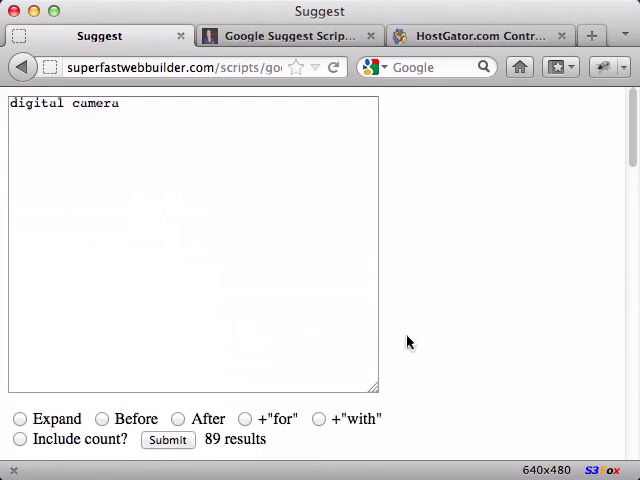
{"action": "mouse_move", "coordinate": [115, 470]}
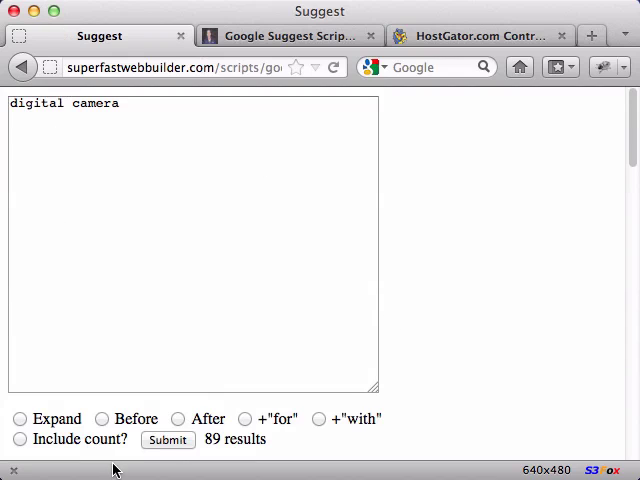
- Submit with the Before option, getting 117 phrases like 'b digital camera review'
{"action": "left_click", "coordinate": [102, 419]}
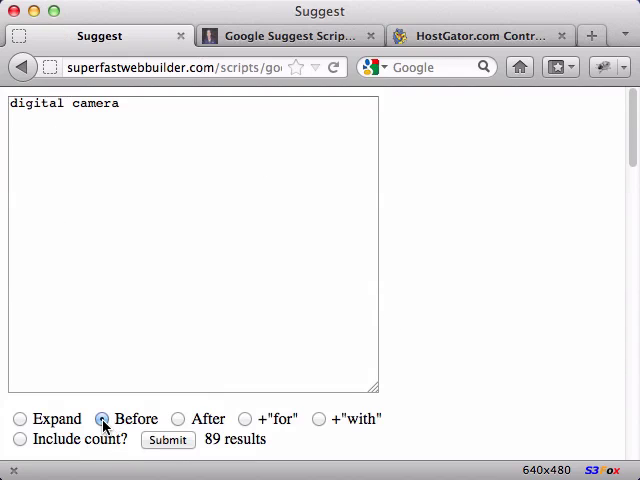
{"action": "mouse_move", "coordinate": [133, 438]}
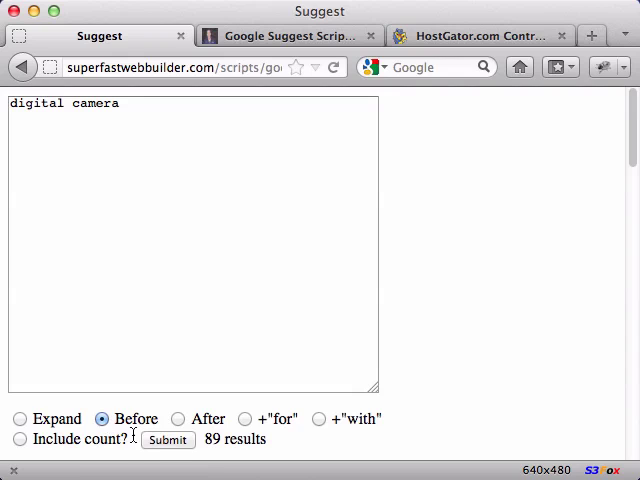
{"action": "left_click", "coordinate": [167, 440]}
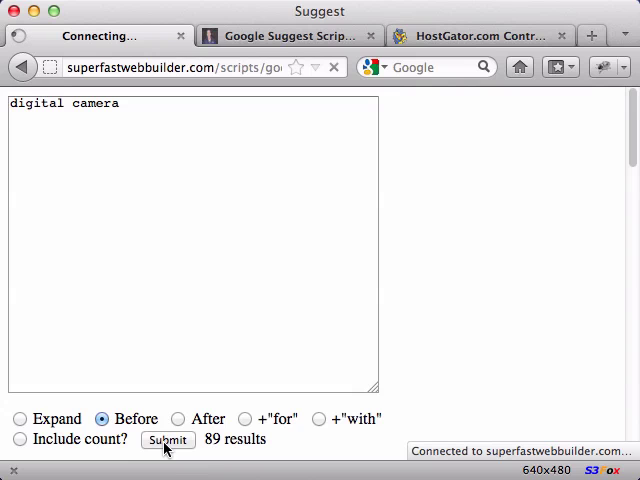
{"action": "left_click", "coordinate": [168, 453]}
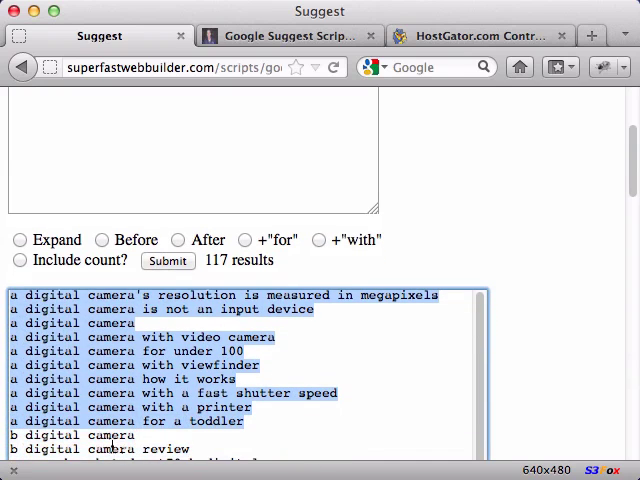
{"action": "scroll", "scroll_direction": "down", "scroll_amount": 3}
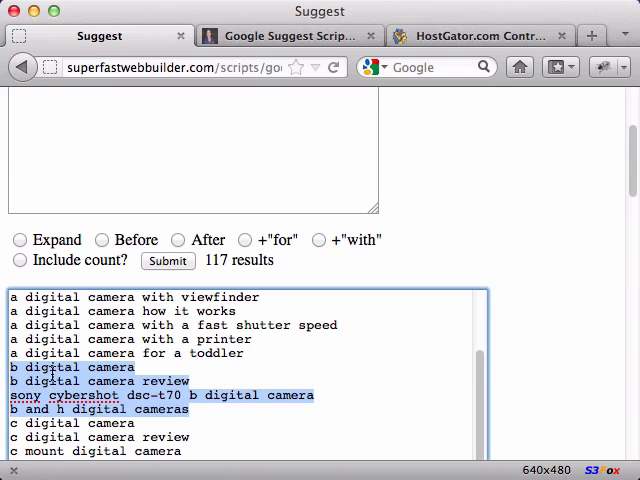
{"action": "scroll", "scroll_direction": "up", "scroll_amount": 3}
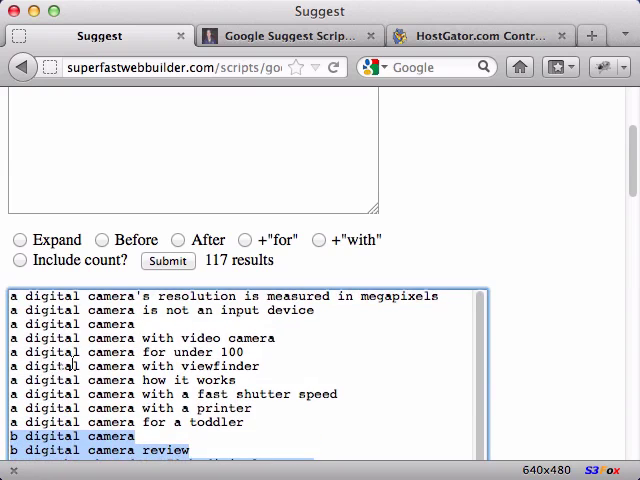
{"action": "left_click", "coordinate": [177, 240]}
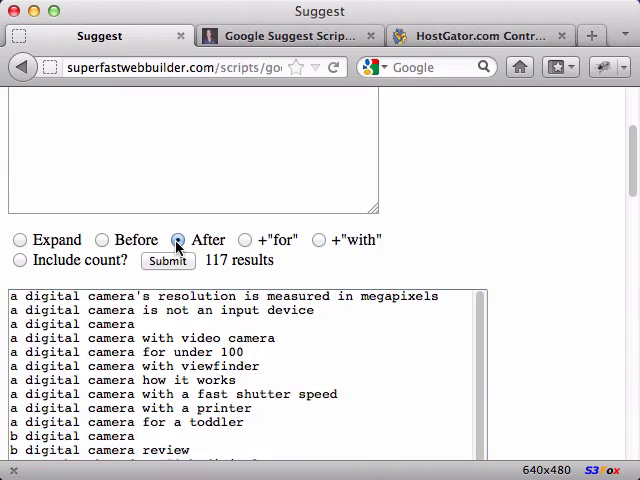
{"action": "left_click", "coordinate": [167, 260]}
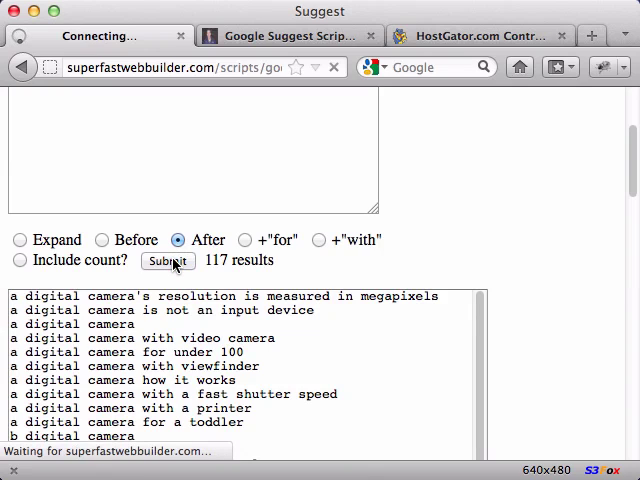
{"action": "left_click", "coordinate": [168, 261]}
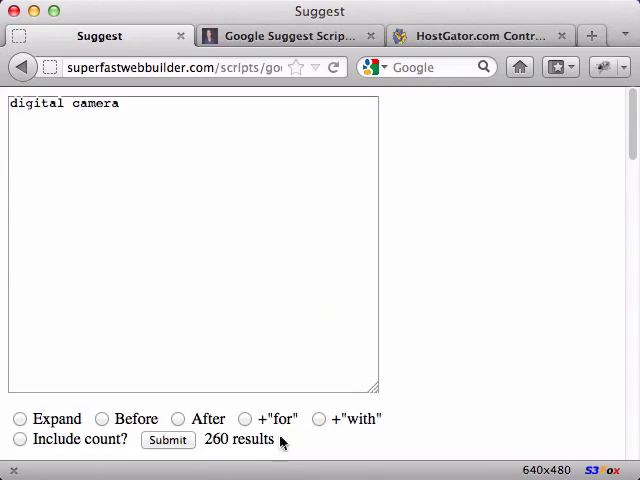
{"action": "left_click", "coordinate": [167, 440]}
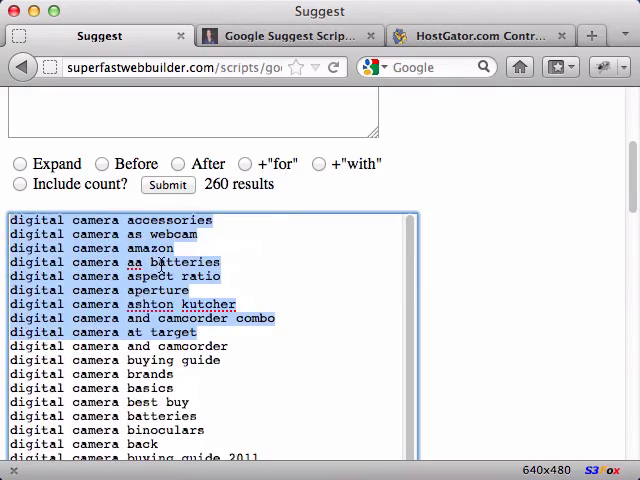
{"action": "scroll", "scroll_direction": "down", "scroll_amount": 3}
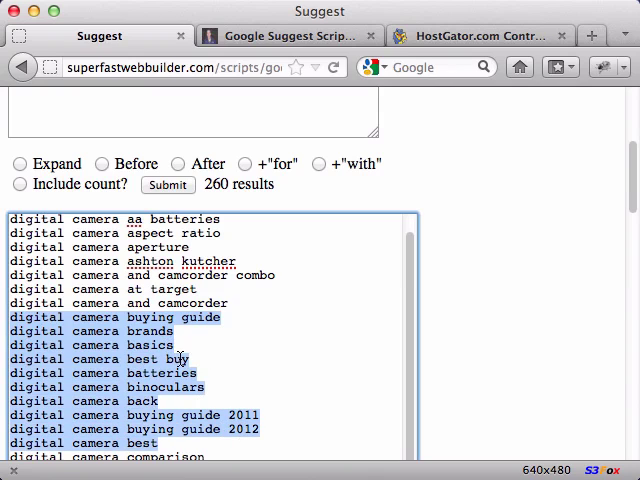
{"action": "scroll", "scroll_direction": "down", "scroll_amount": 3}
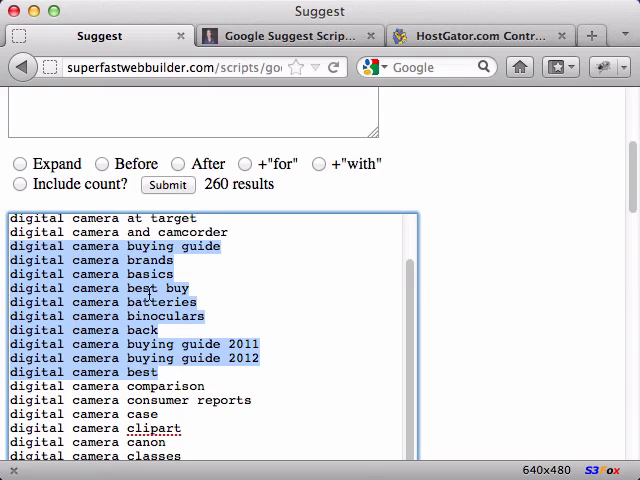
{"action": "scroll", "scroll_direction": "up", "scroll_amount": 3}
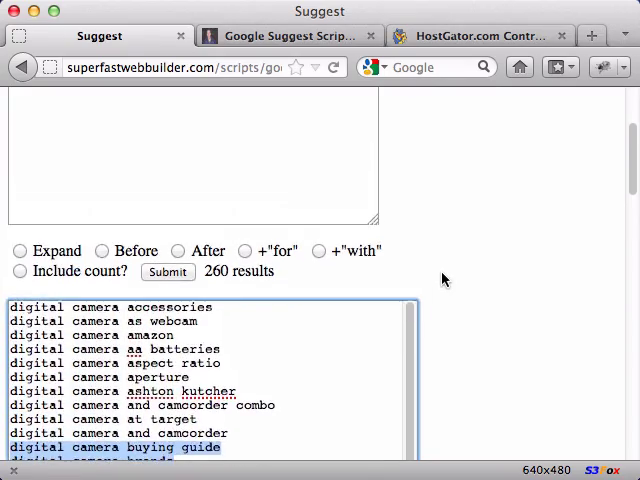
- Submit with the +"for" option, listing phrases like 'digital camera for beginners'
{"action": "scroll", "scroll_direction": "up", "scroll_amount": 3}
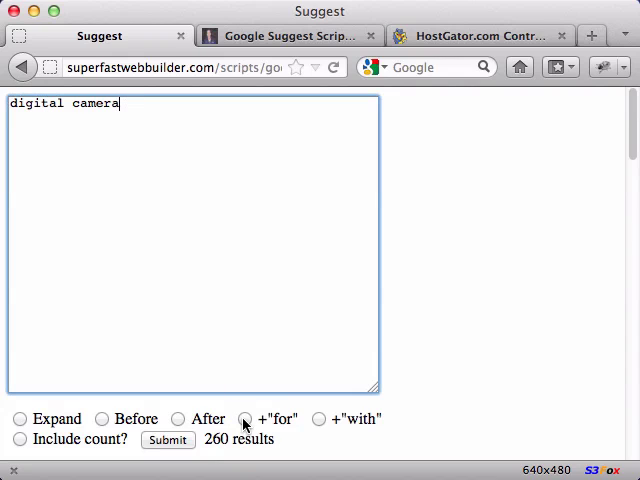
{"action": "left_click", "coordinate": [245, 418]}
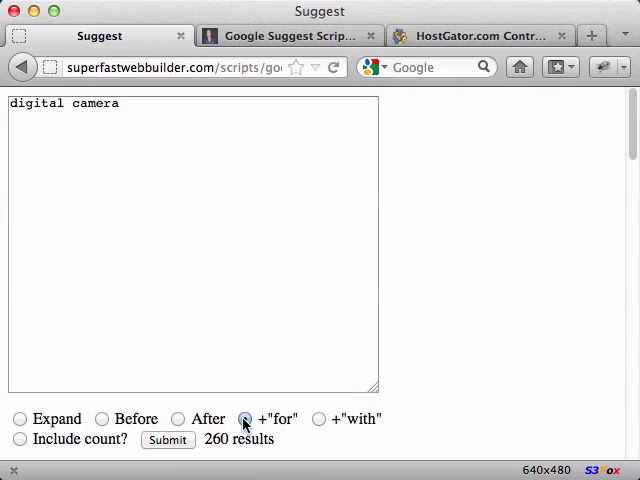
{"action": "left_click", "coordinate": [168, 440]}
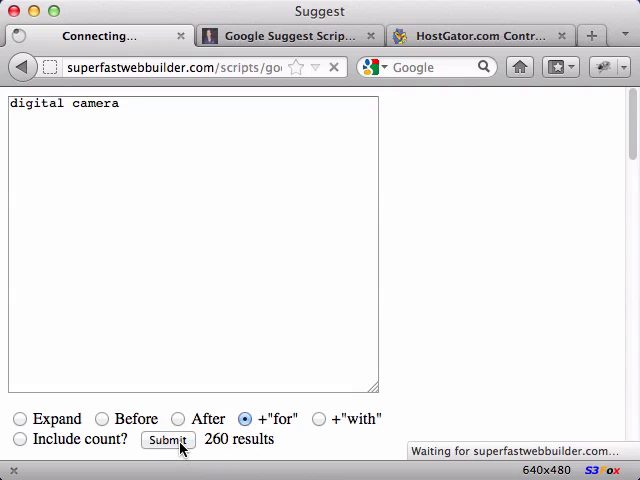
{"action": "mouse_move", "coordinate": [140, 382]}
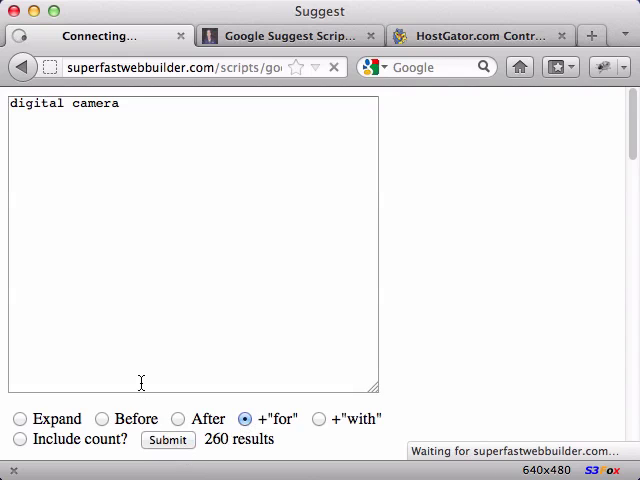
{"action": "left_click", "coordinate": [167, 439]}
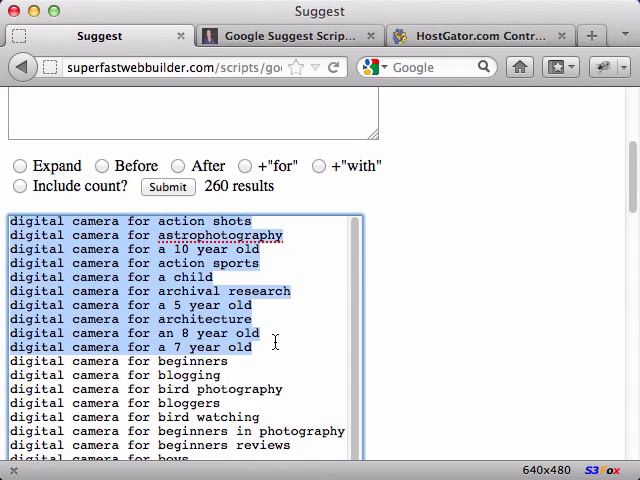
{"action": "mouse_move", "coordinate": [237, 340]}
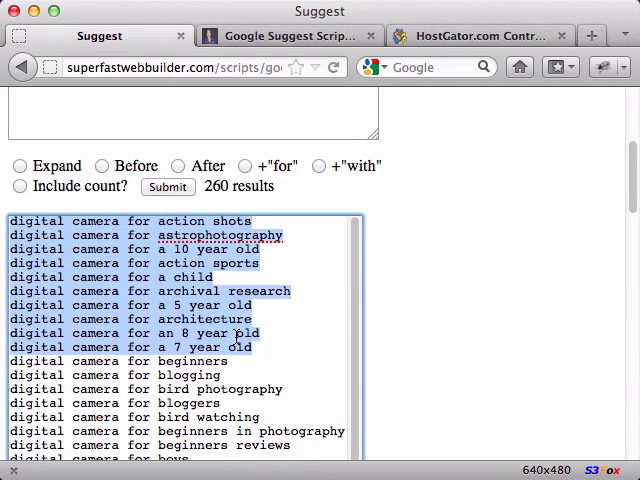
{"action": "scroll", "scroll_direction": "down", "scroll_amount": 3}
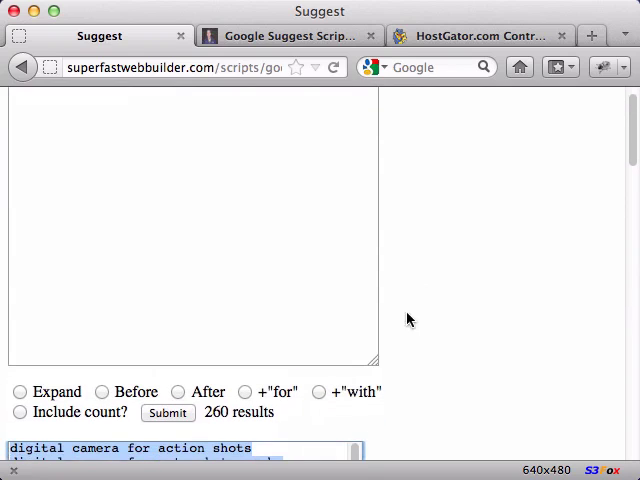
- Submit with the +"with" option and scroll through phrases like 'digital camera with bluetooth'
{"action": "left_click", "coordinate": [319, 391]}
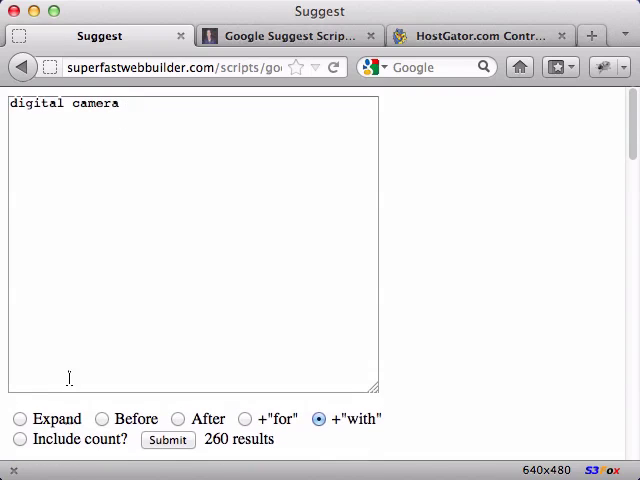
{"action": "left_click", "coordinate": [168, 440]}
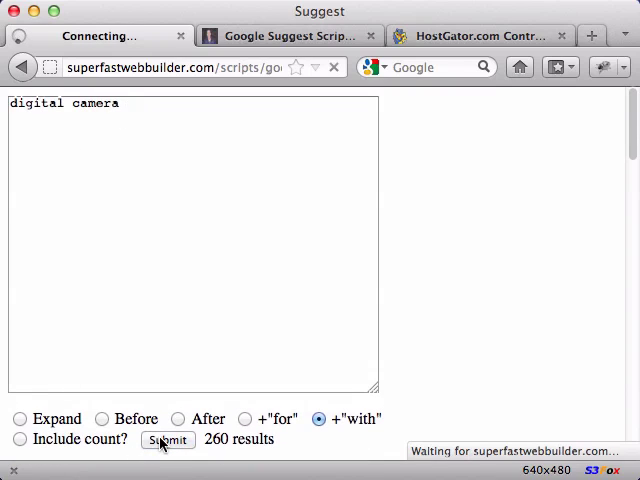
{"action": "left_click", "coordinate": [167, 440]}
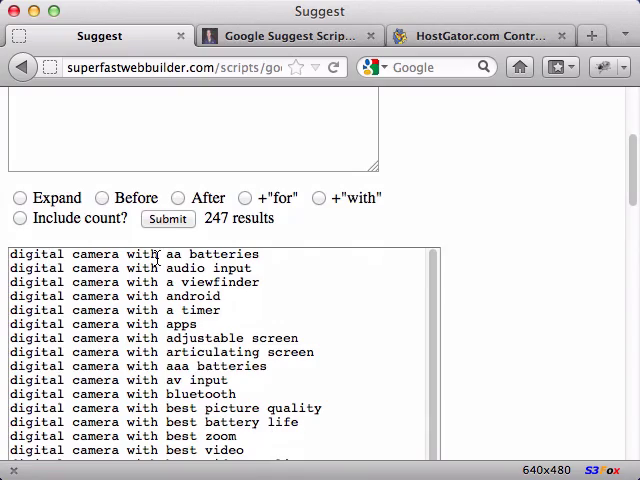
{"action": "scroll", "scroll_direction": "down", "scroll_amount": 3}
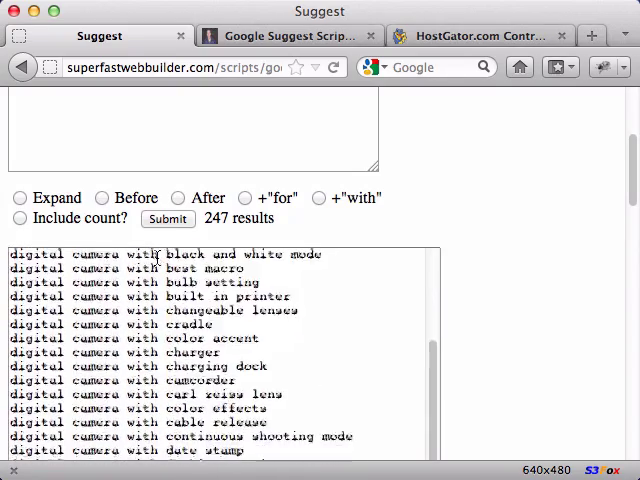
{"action": "scroll", "scroll_direction": "down", "scroll_amount": 3}
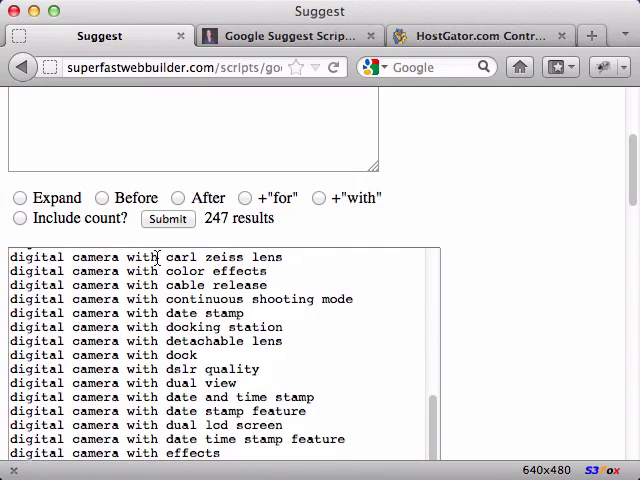
{"action": "scroll", "scroll_direction": "down", "scroll_amount": 3}
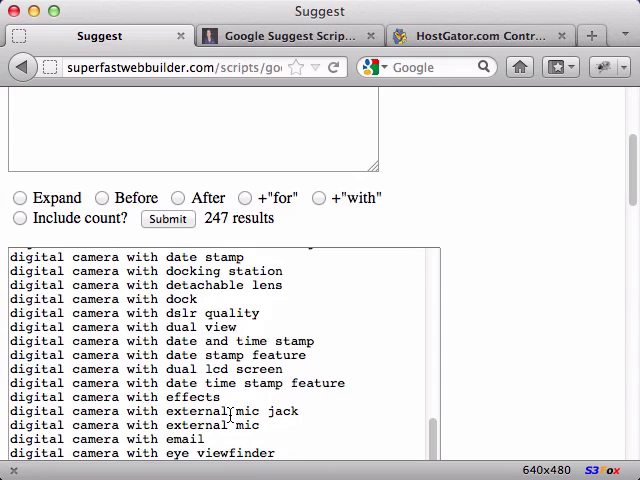
{"action": "scroll", "scroll_direction": "up", "scroll_amount": 3}
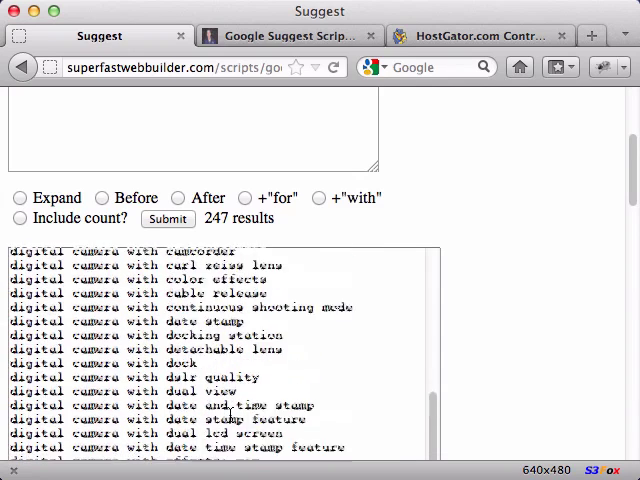
- Submit with Expand and Include count, listing phrases like 'digital camera reviews,261000000'
{"action": "left_click", "coordinate": [19, 198]}
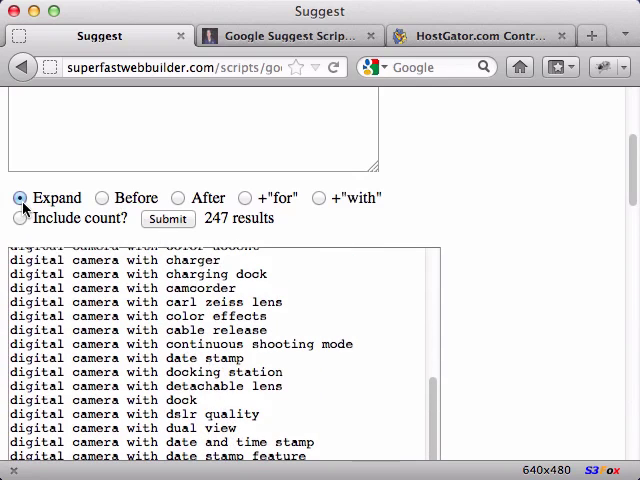
{"action": "scroll", "scroll_direction": "down", "scroll_amount": 3}
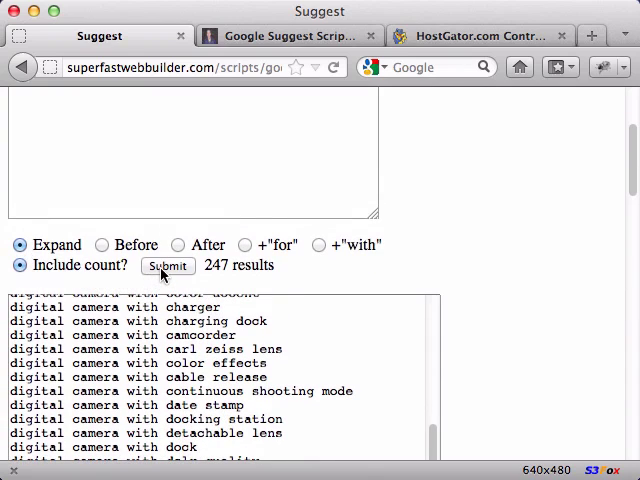
{"action": "left_click", "coordinate": [167, 265]}
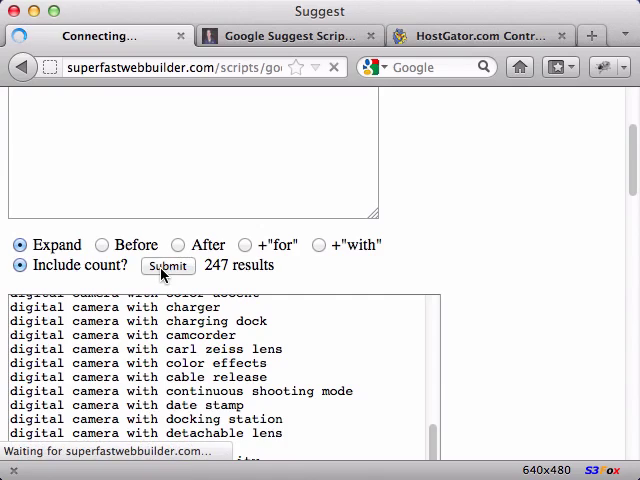
{"action": "left_click", "coordinate": [167, 265]}
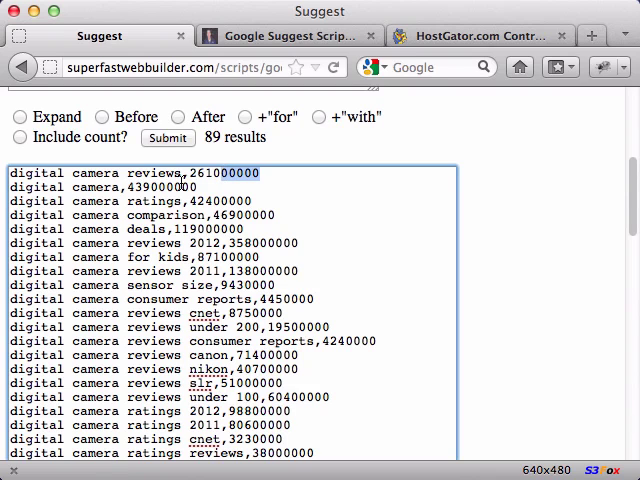
{"action": "scroll", "scroll_direction": "down", "scroll_amount": 3}
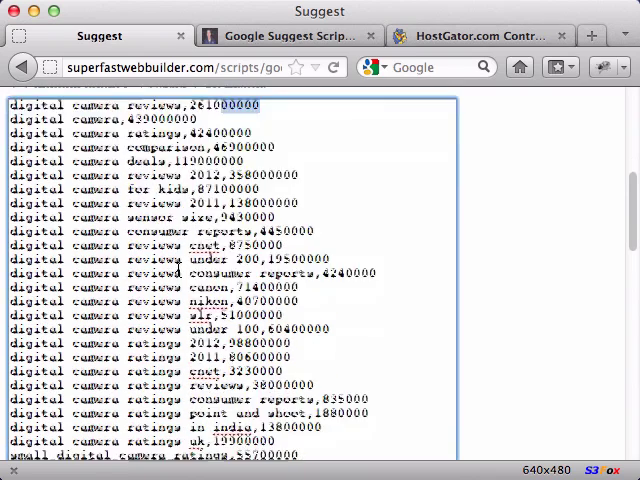
{"action": "scroll", "scroll_direction": "up", "scroll_amount": 3}
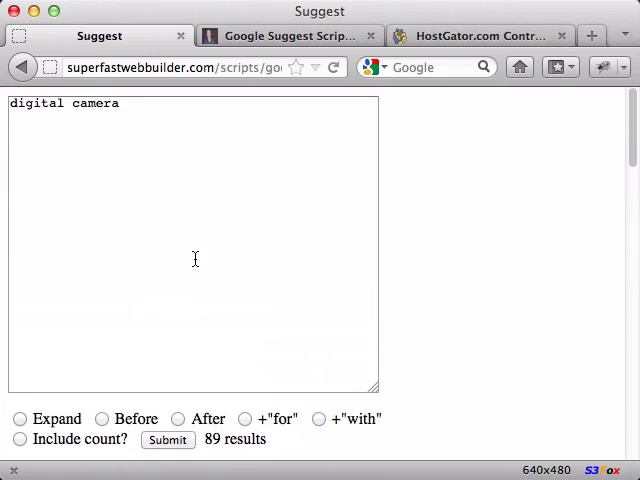
{"action": "mouse_move", "coordinate": [255, 136]}
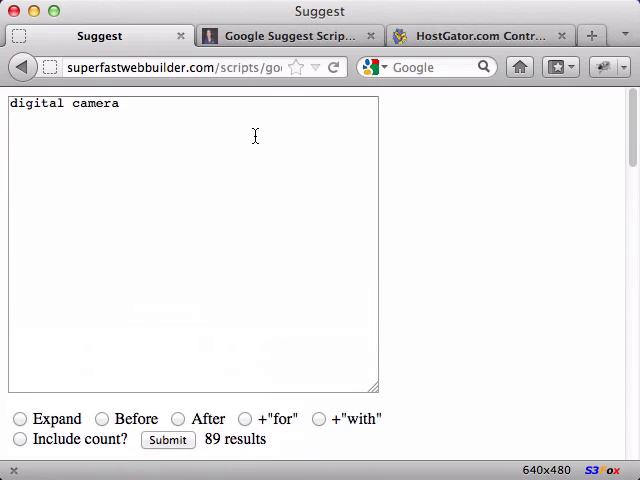
- Fill in the buyer's name and email and add the Google Suggest Script to cart
{"action": "left_click", "coordinate": [283, 35]}
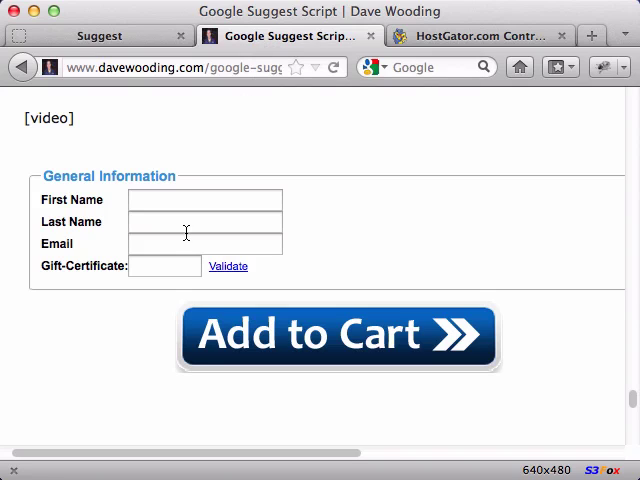
{"action": "left_click", "coordinate": [205, 200]}
{"action": "type", "text": "dave"}
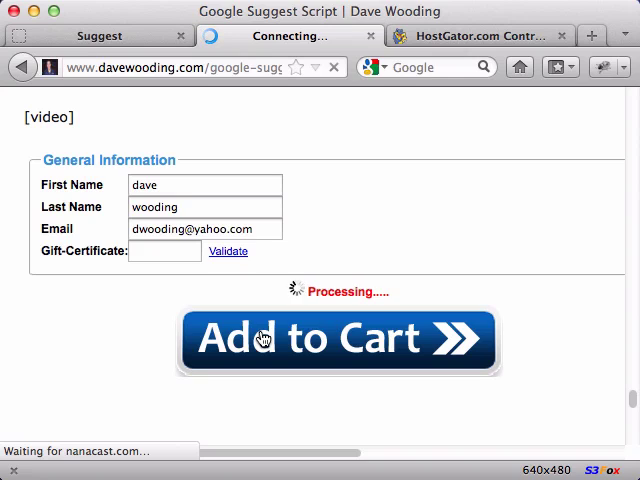
{"action": "left_click", "coordinate": [338, 338]}
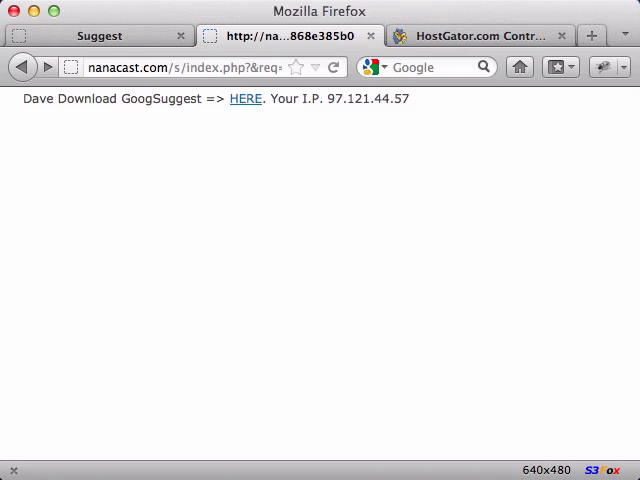
{"action": "mouse_move", "coordinate": [245, 99]}
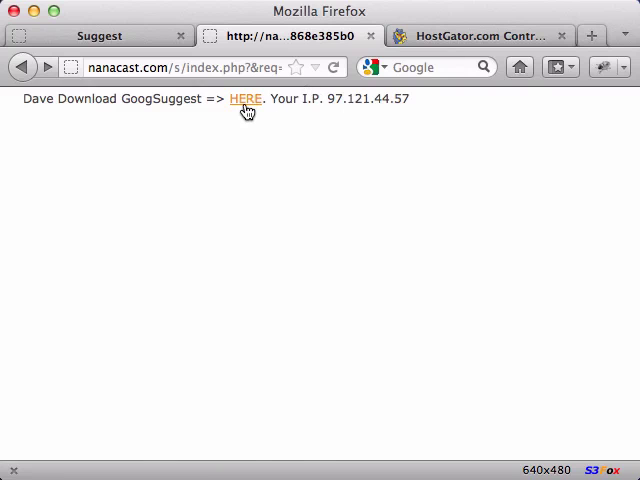
{"action": "mouse_move", "coordinate": [245, 99]}
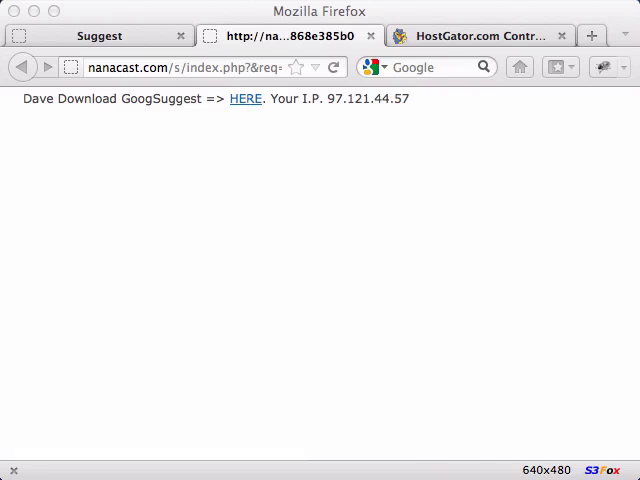
- Request the 2.5 KB GoogSuggest.zip download from the nanacast page
{"action": "left_click", "coordinate": [243, 98]}
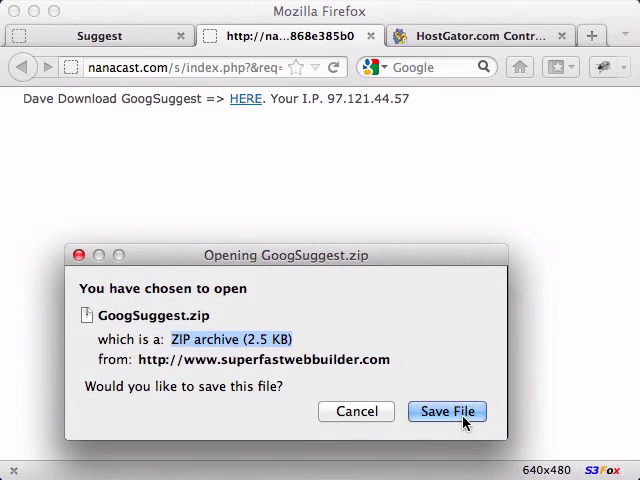
{"action": "mouse_move", "coordinate": [120, 327]}
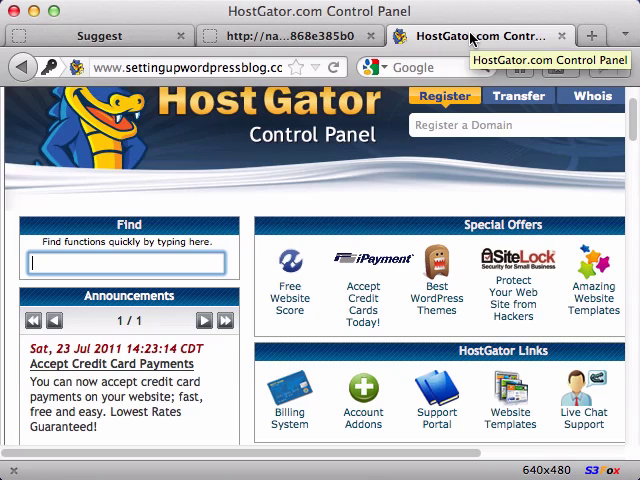
- Open File Manager on the settingupwordpressblog.com document root
{"action": "scroll", "scroll_direction": "down", "scroll_amount": 3}
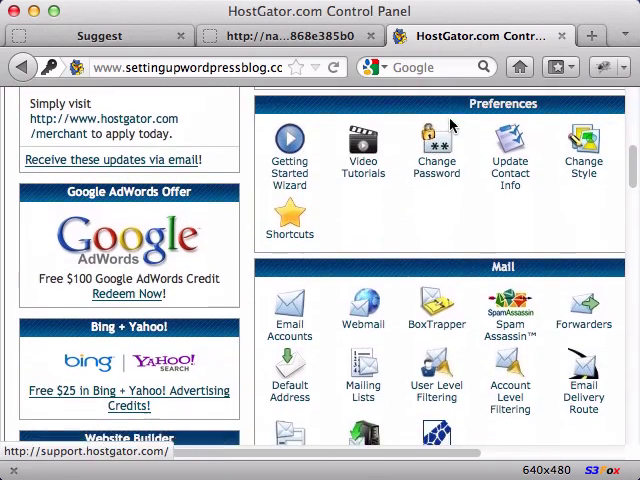
{"action": "scroll", "scroll_direction": "up", "scroll_amount": 3}
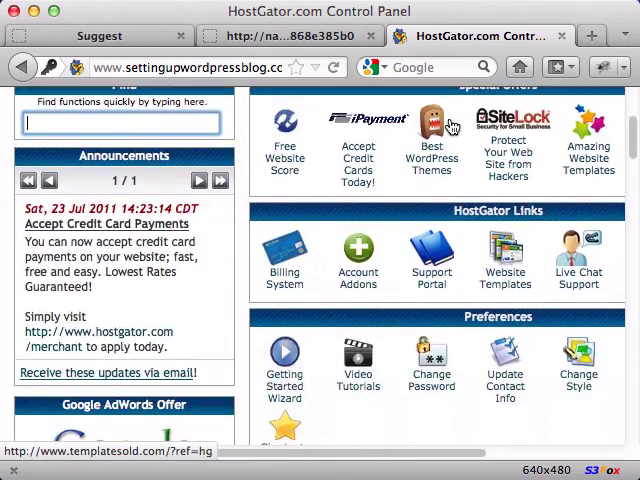
{"action": "scroll", "scroll_direction": "down", "scroll_amount": 3}
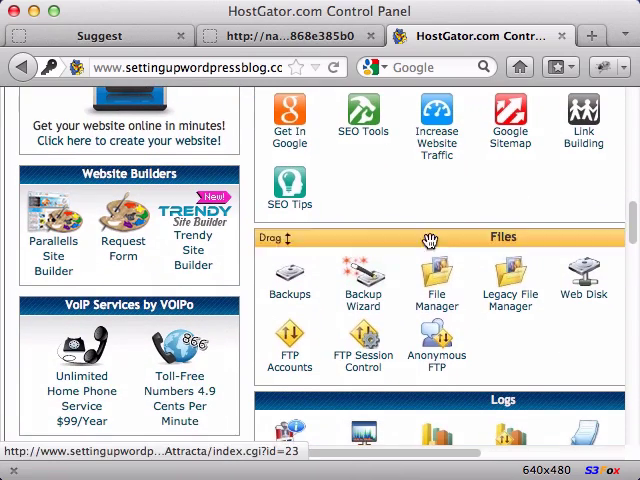
{"action": "left_click", "coordinate": [436, 280]}
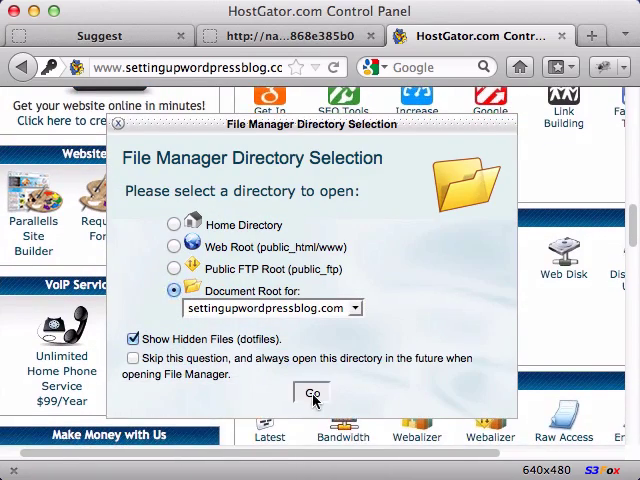
{"action": "left_click", "coordinate": [312, 392]}
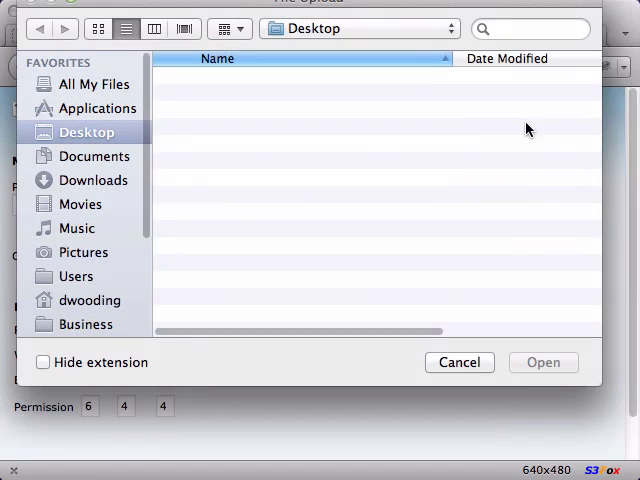
- Find GoogSuggest.zip by searching 'googsugg' and upload it to public_html
{"action": "type", "text": "g"}
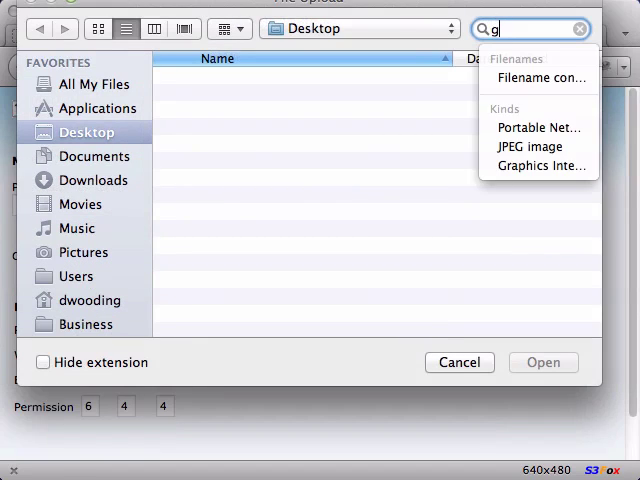
{"action": "type", "text": "oogsugg"}
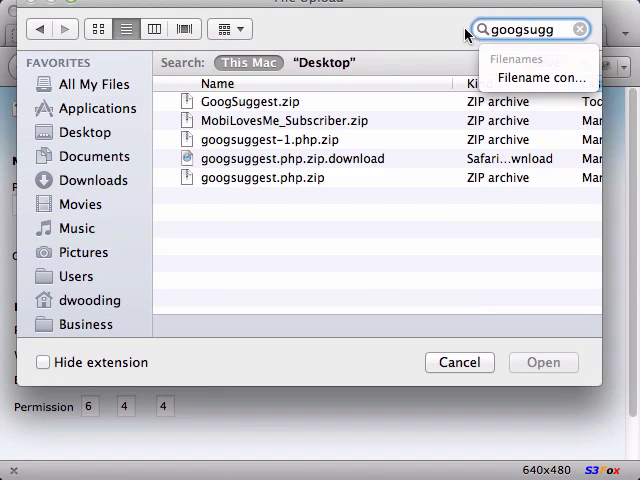
{"action": "left_click", "coordinate": [250, 101]}
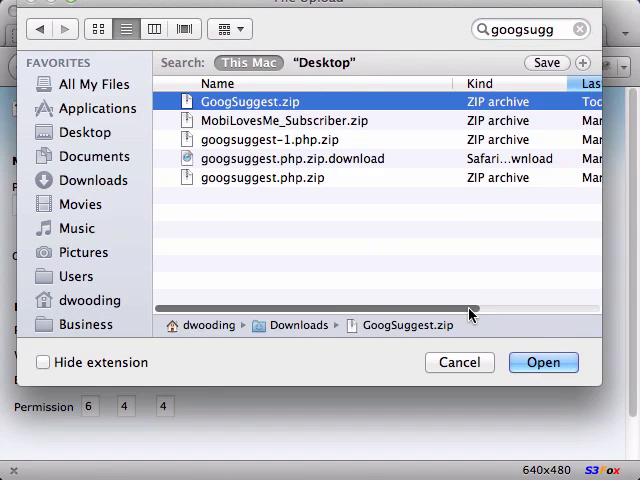
{"action": "left_click", "coordinate": [543, 362]}
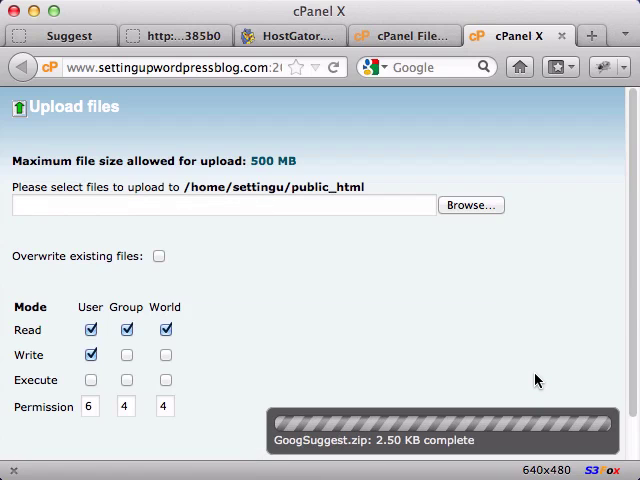
{"action": "scroll", "scroll_direction": "down", "scroll_amount": 3}
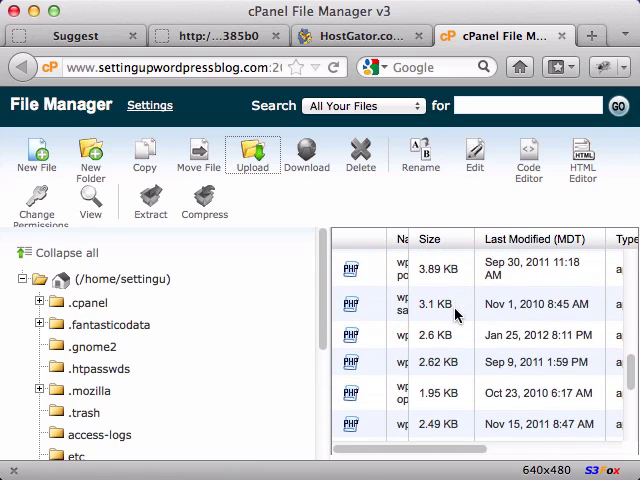
- Extract GoogSuggest.zip into public_html and select the extracted googsuggest.php name
{"action": "scroll", "scroll_direction": "right", "scroll_amount": 3}
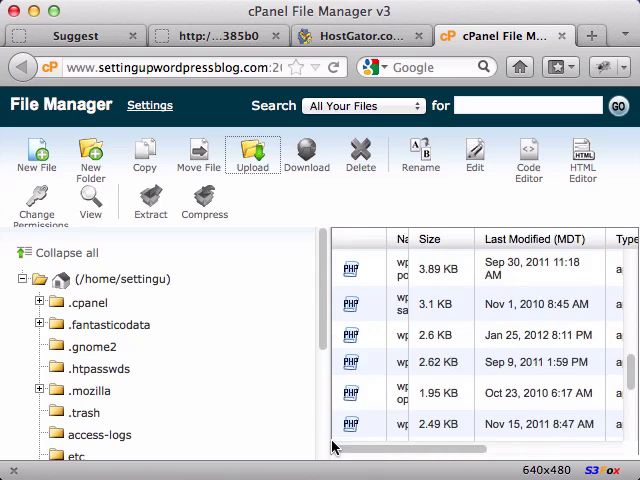
{"action": "scroll", "scroll_direction": "down", "scroll_amount": 3}
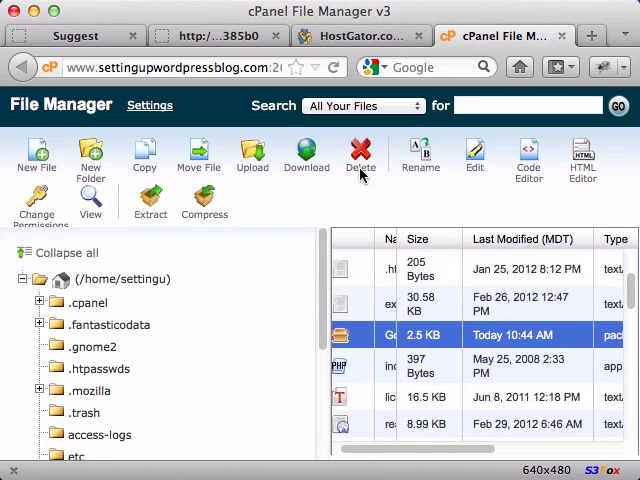
{"action": "mouse_move", "coordinate": [150, 205]}
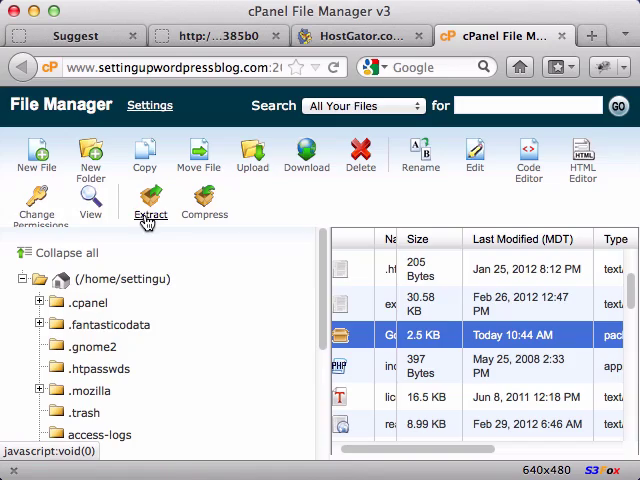
{"action": "left_click", "coordinate": [151, 210]}
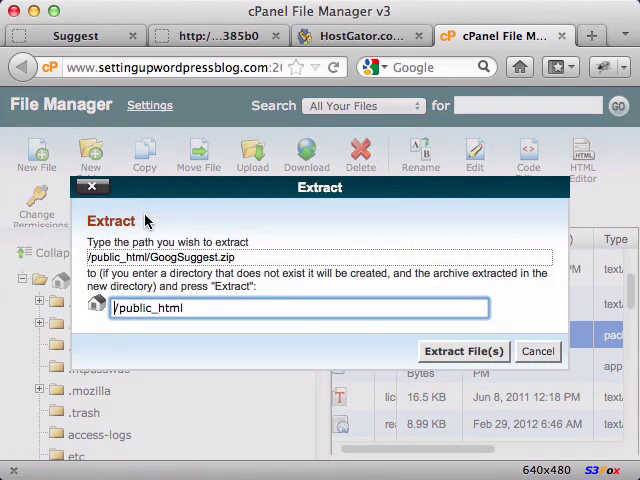
{"action": "left_click", "coordinate": [463, 351]}
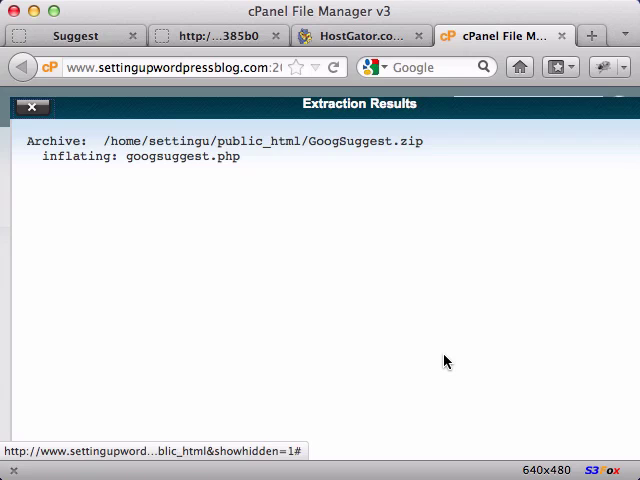
{"action": "mouse_move", "coordinate": [123, 161]}
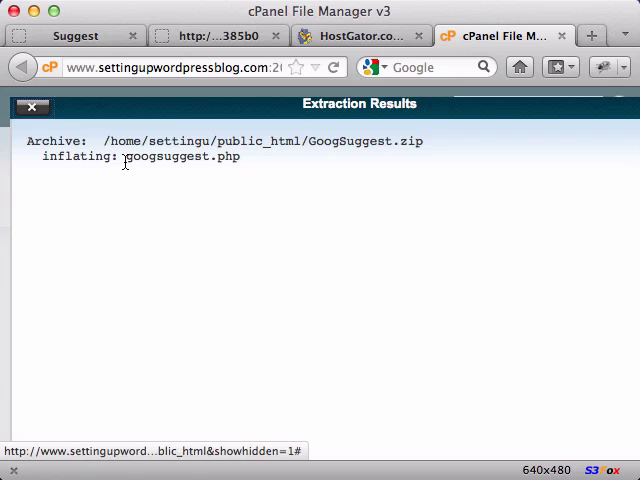
{"action": "double_click", "coordinate": [180, 157]}
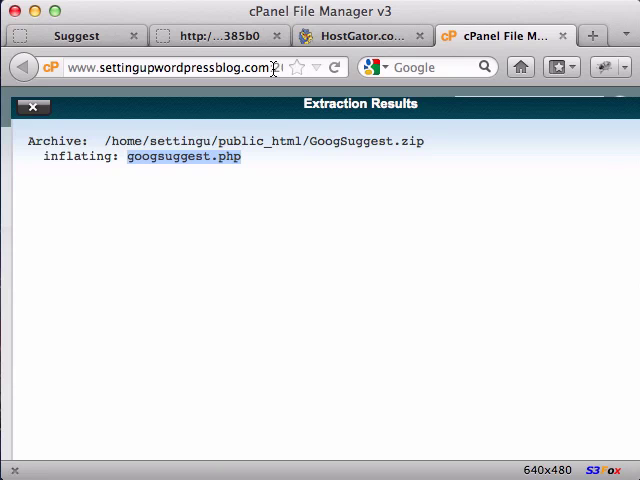
- Open googsuggest.php on settingupwordpressblog.com and submit 'digital camera' for suggestions
{"action": "left_click", "coordinate": [180, 67]}
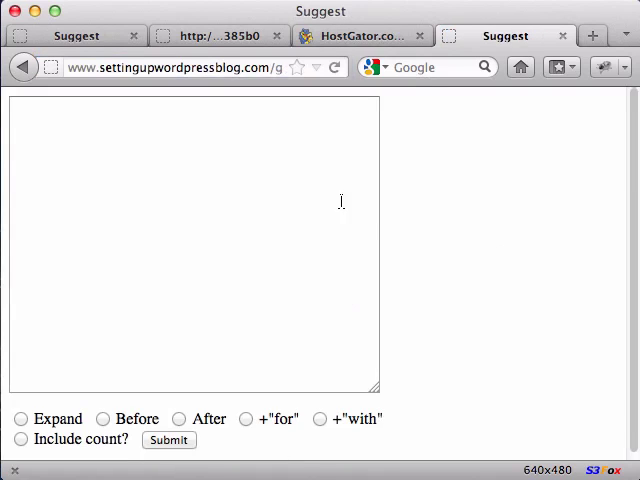
{"action": "type", "text": "di"}
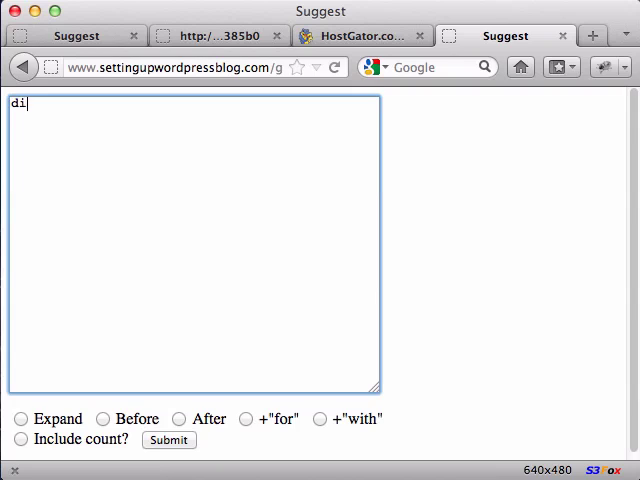
{"action": "type", "text": "gital cam"}
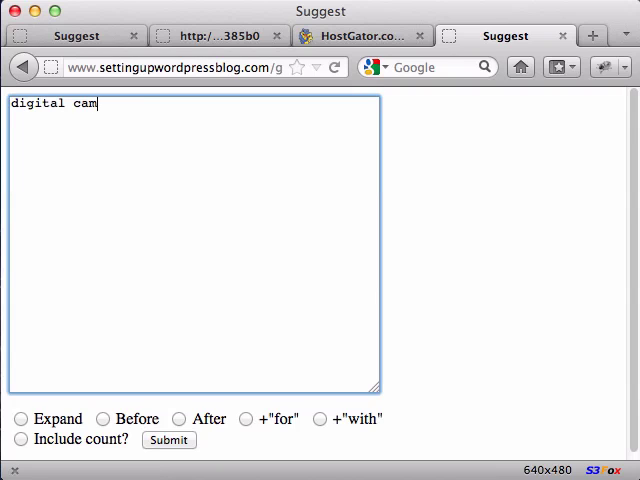
{"action": "type", "text": "era"}
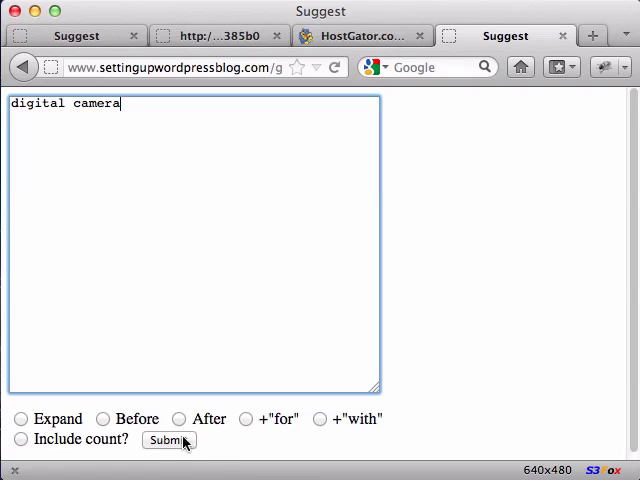
{"action": "left_click", "coordinate": [168, 440]}
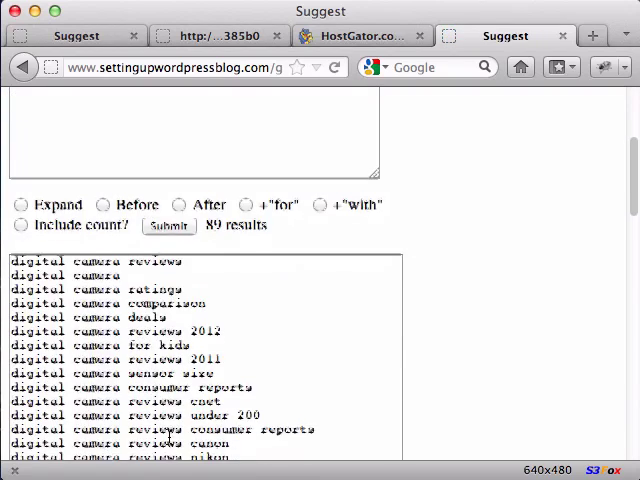